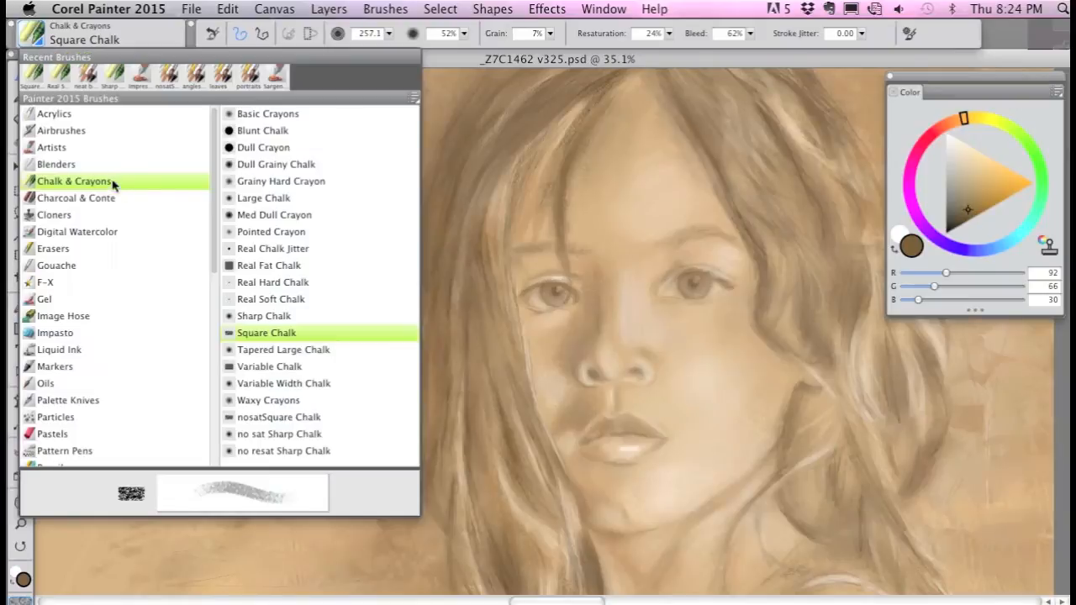
mouse_move(344, 337)
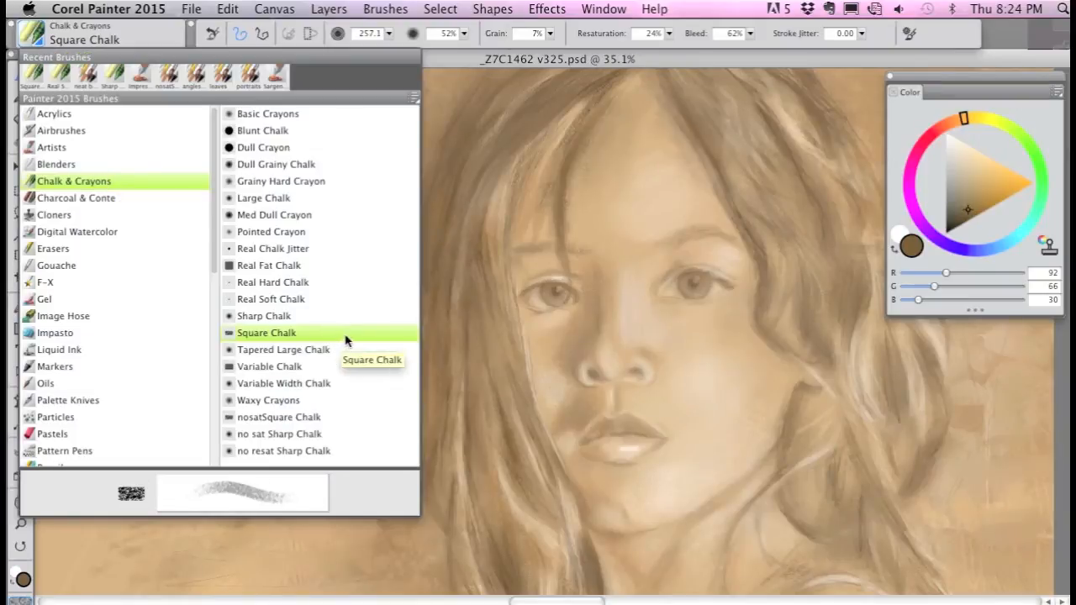
Confirm Square Chalk from Chalk & Crayons as the active brush and dismiss the brush library
click(267, 333)
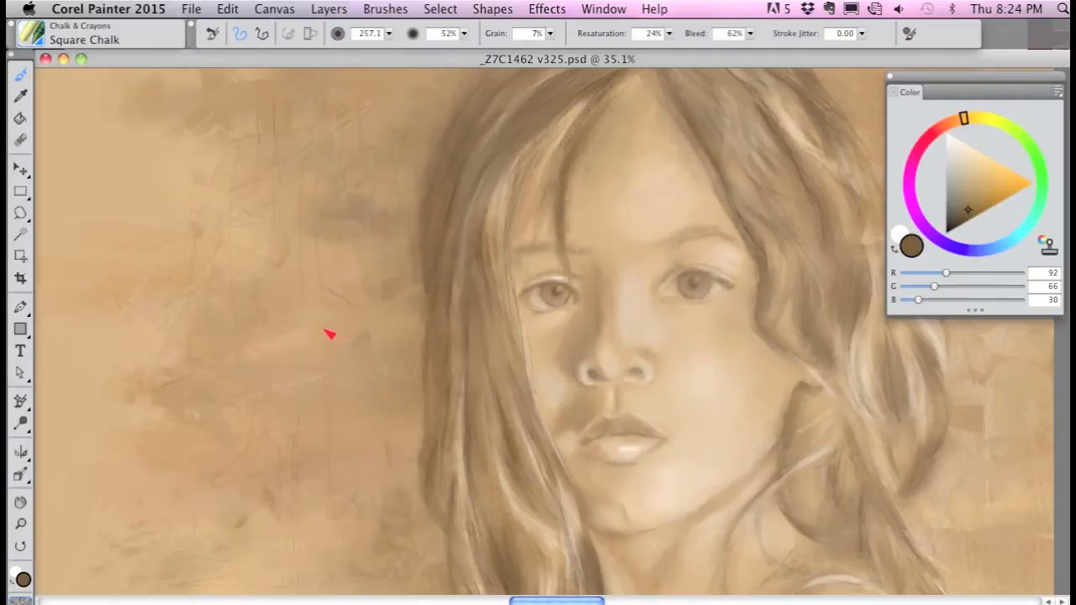
mouse_move(240, 326)
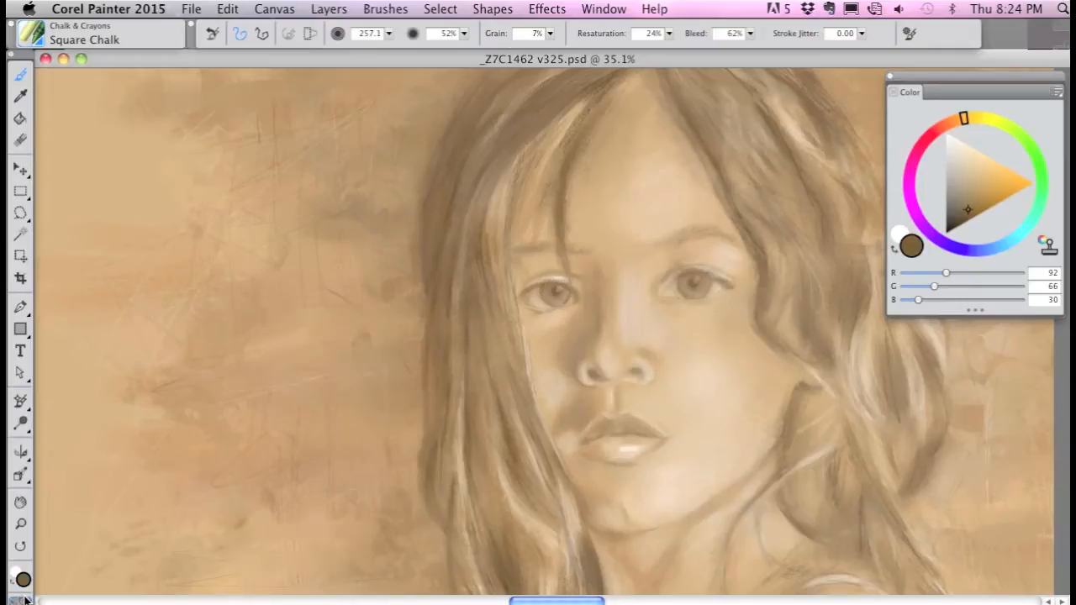
click(21, 578)
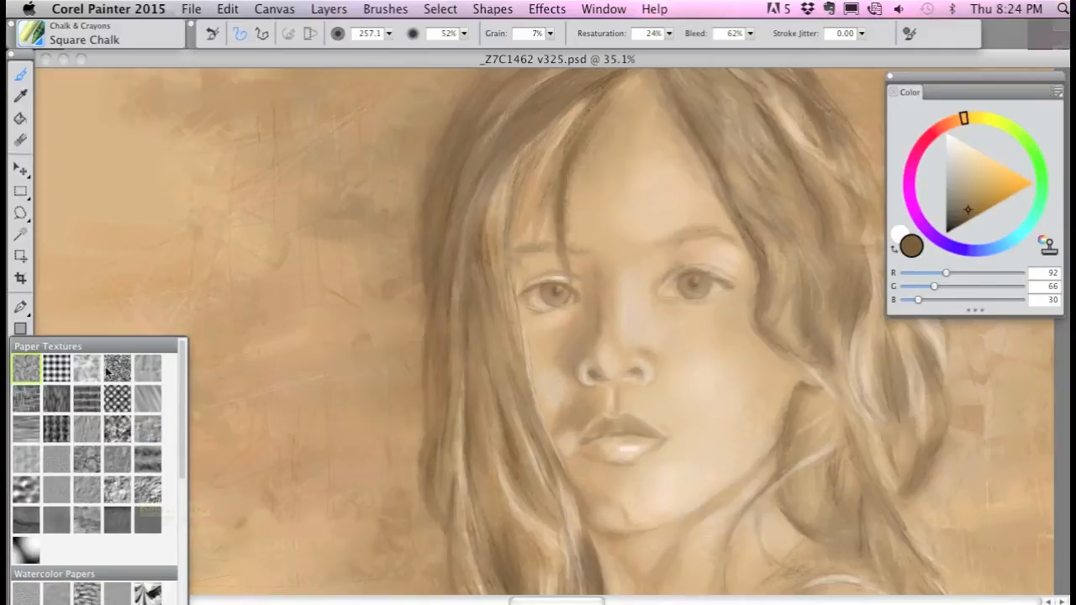
mouse_move(23, 368)
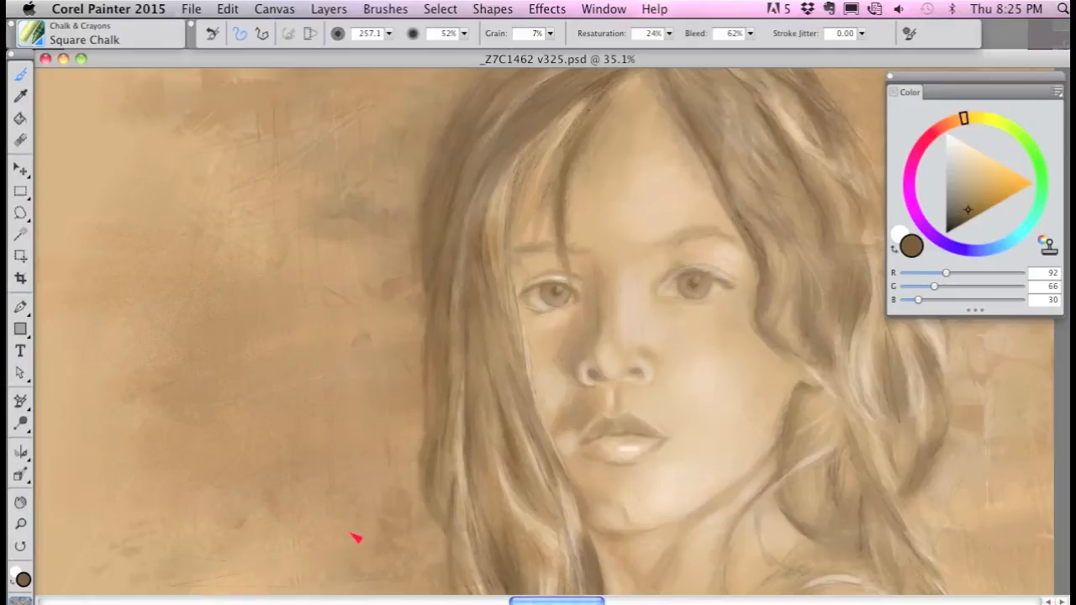
mouse_move(369, 538)
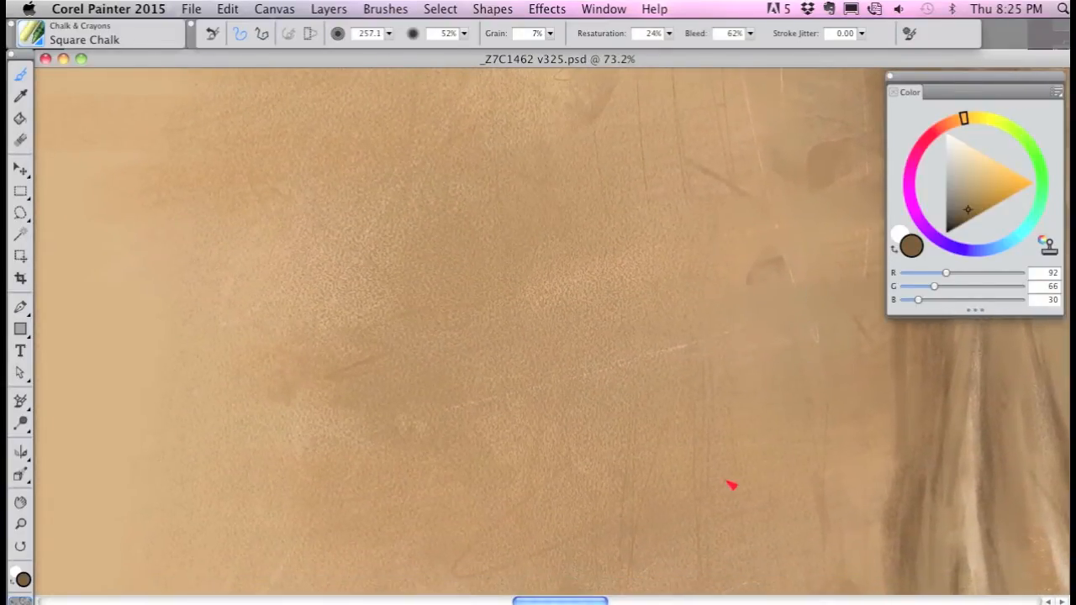
mouse_move(578, 374)
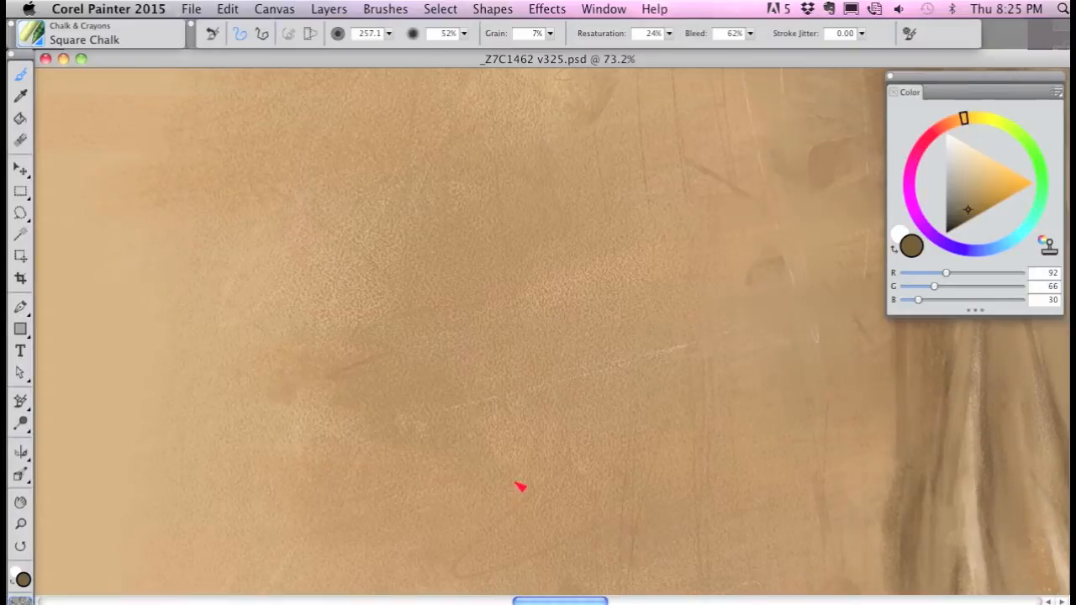
mouse_move(576, 436)
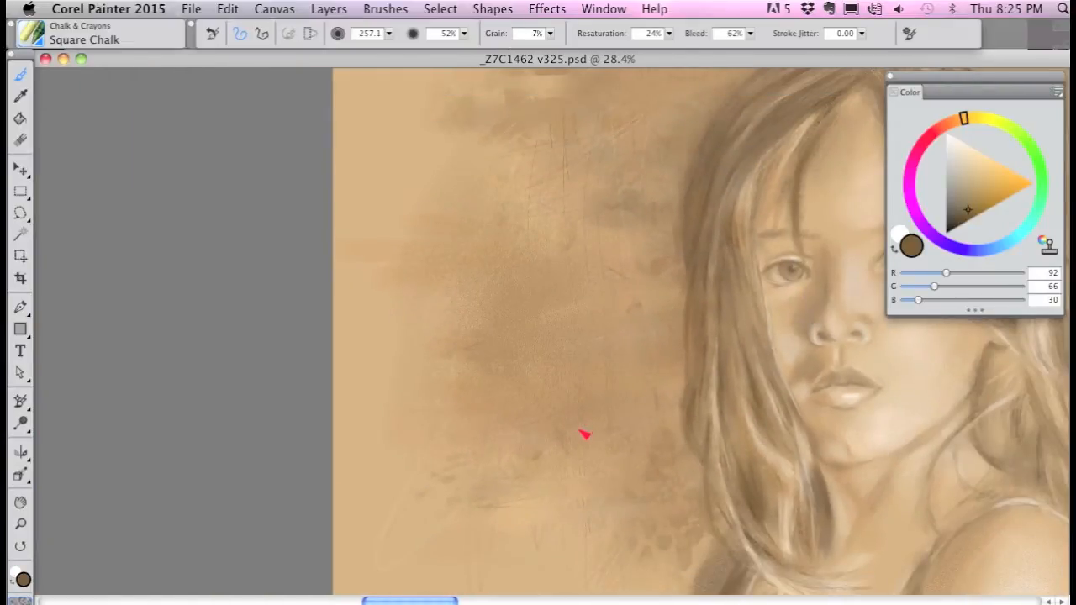
mouse_move(580, 332)
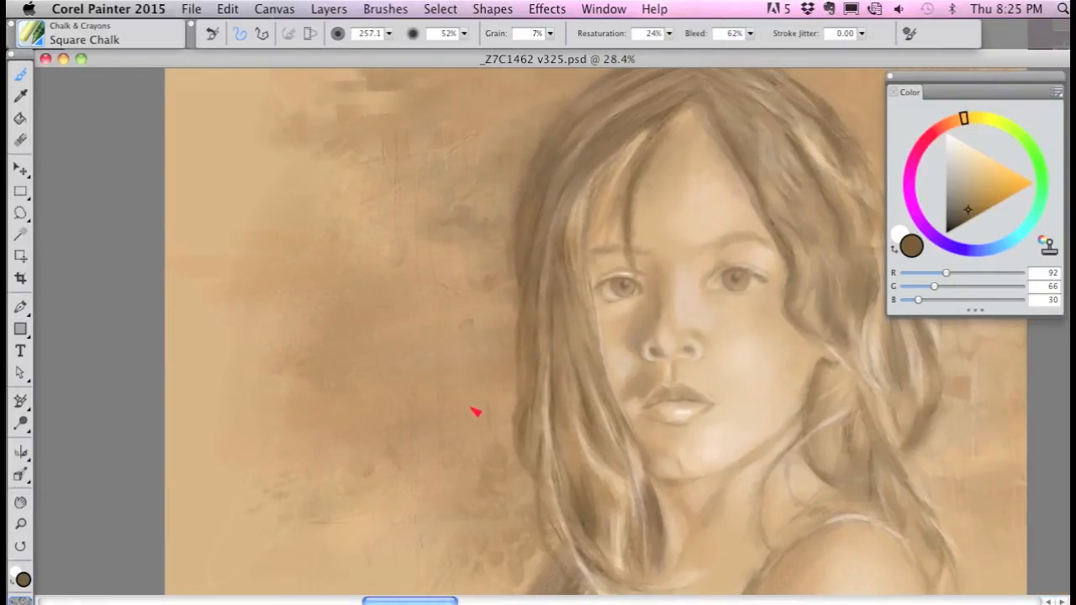
mouse_move(494, 418)
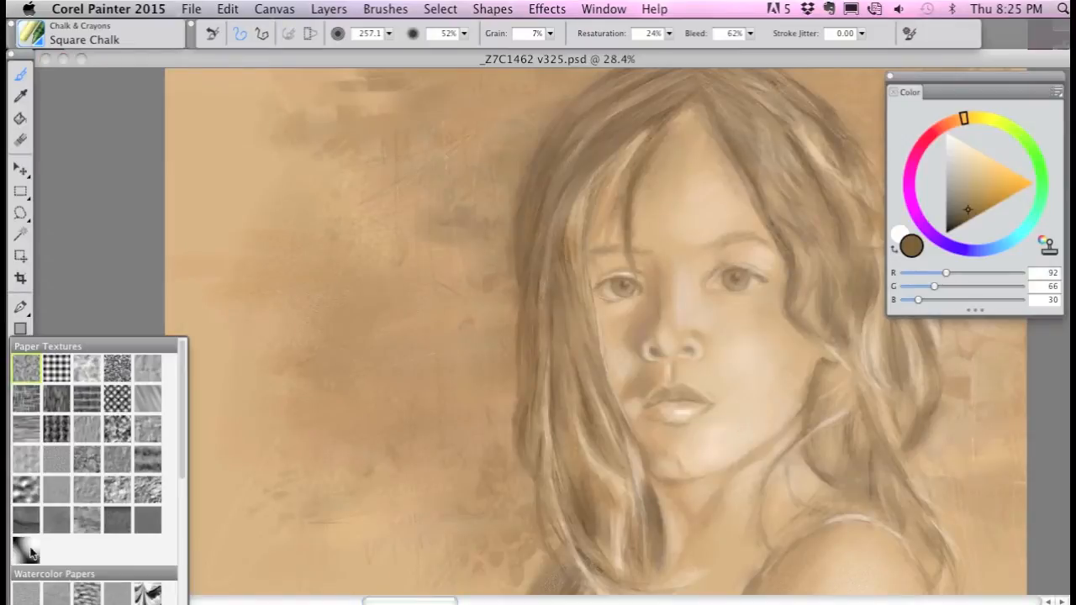
mouse_move(57, 433)
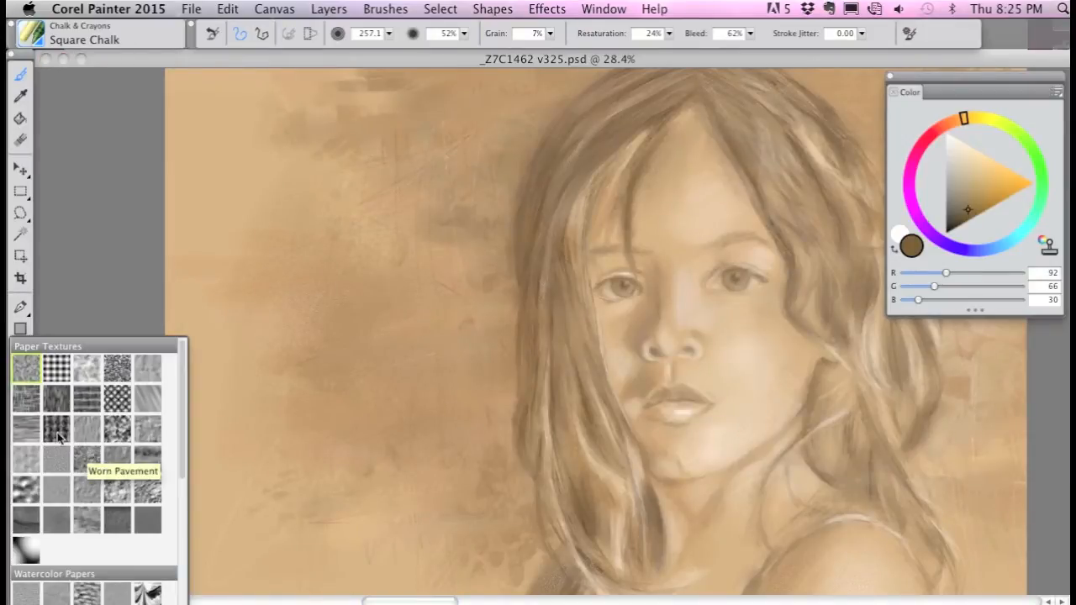
mouse_move(55, 431)
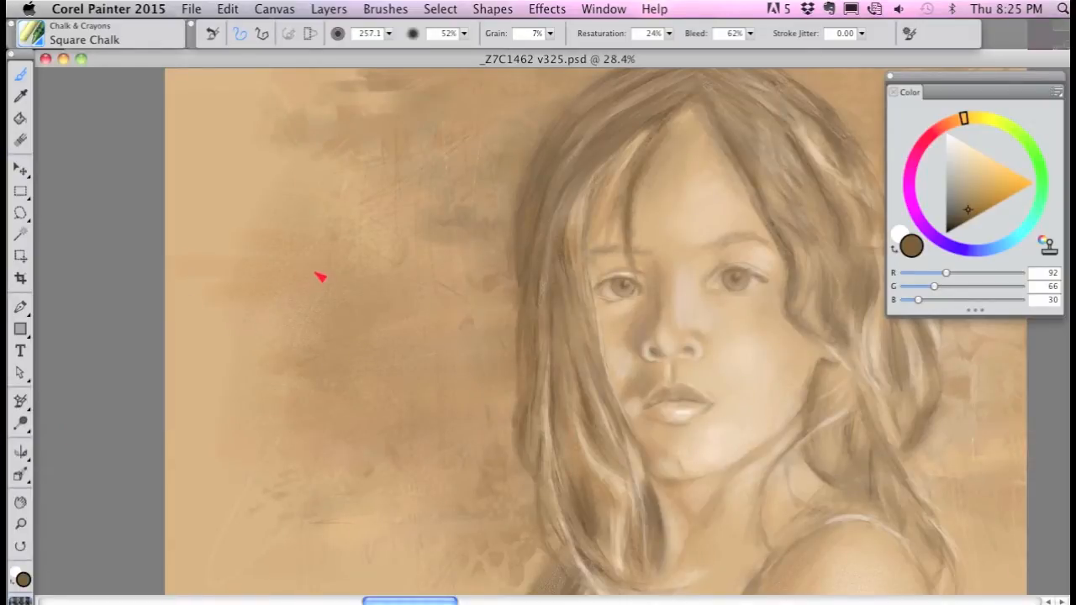
Stroke Square Chalk across the background left of the face to bring out the canvas grain
drag(319, 277, 391, 290)
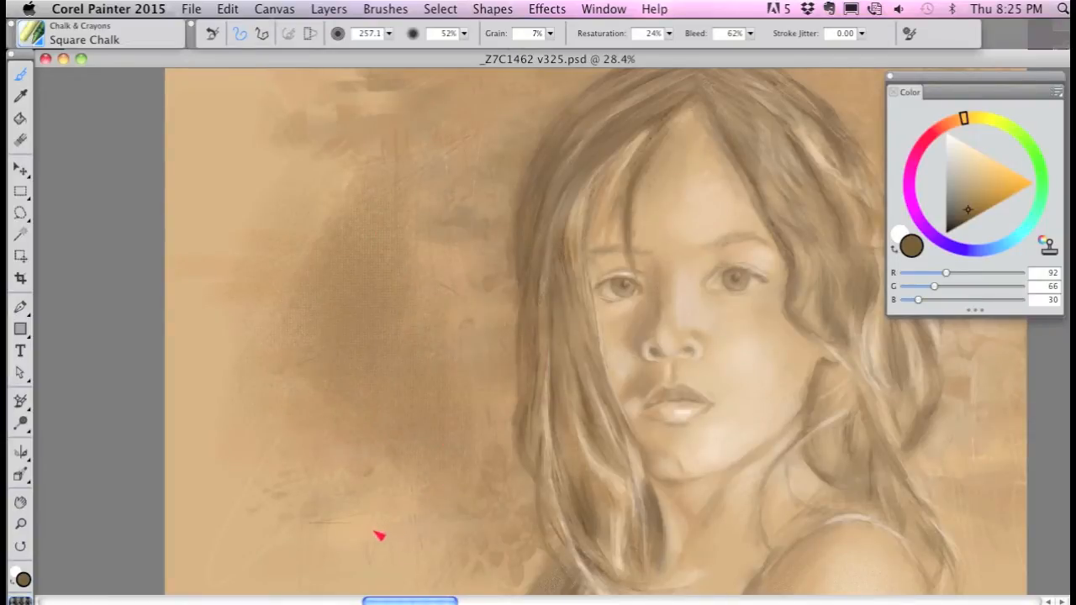
mouse_move(400, 545)
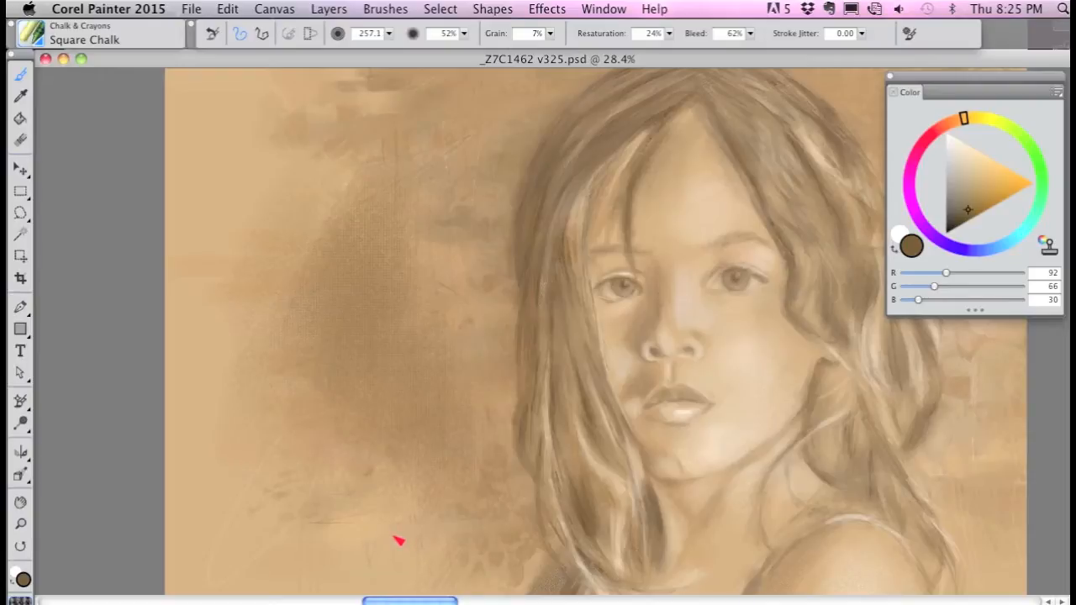
mouse_move(261, 444)
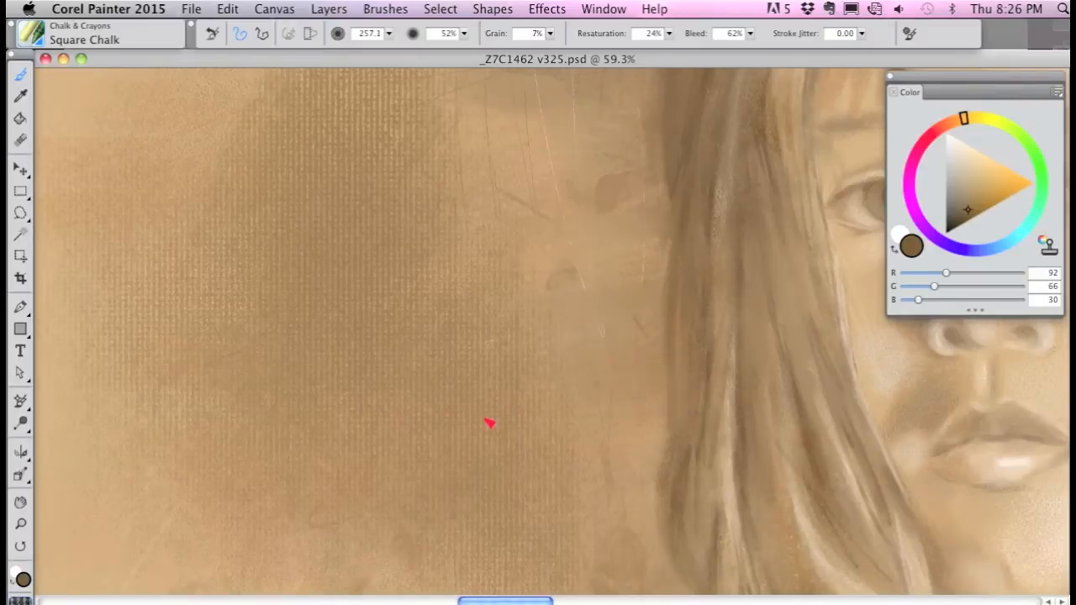
mouse_move(547, 288)
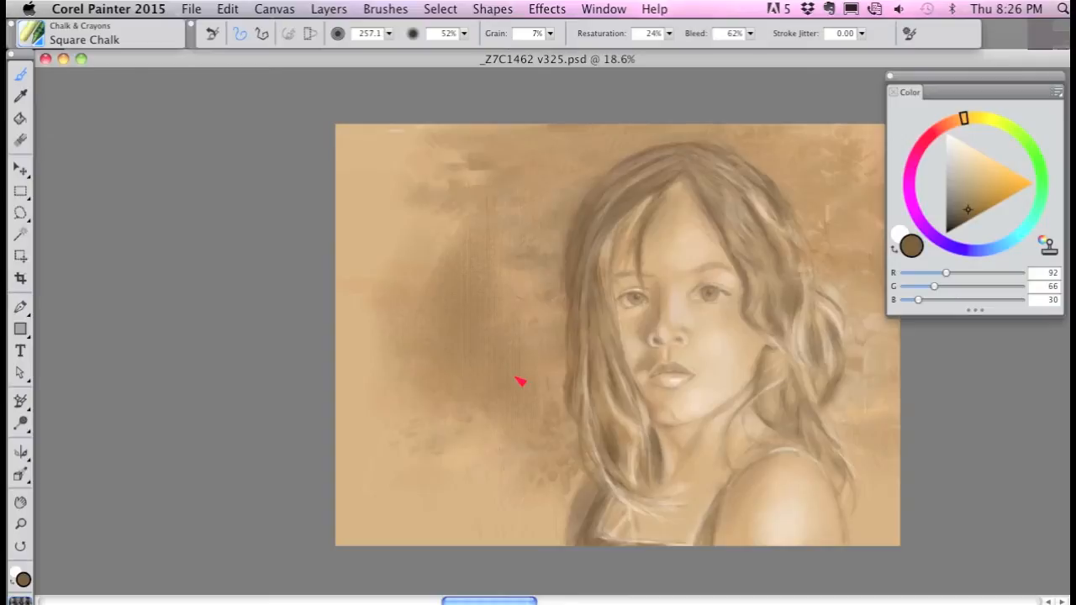
mouse_move(439, 315)
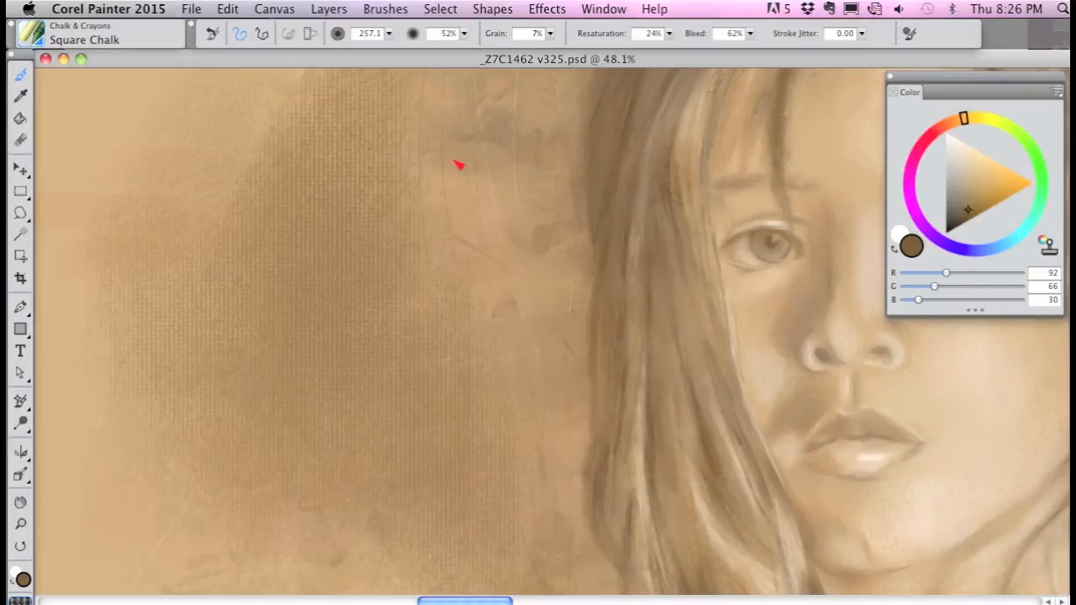
Show the Papers panel with the Artists Canvas texture via Window > Paper Panels
click(602, 9)
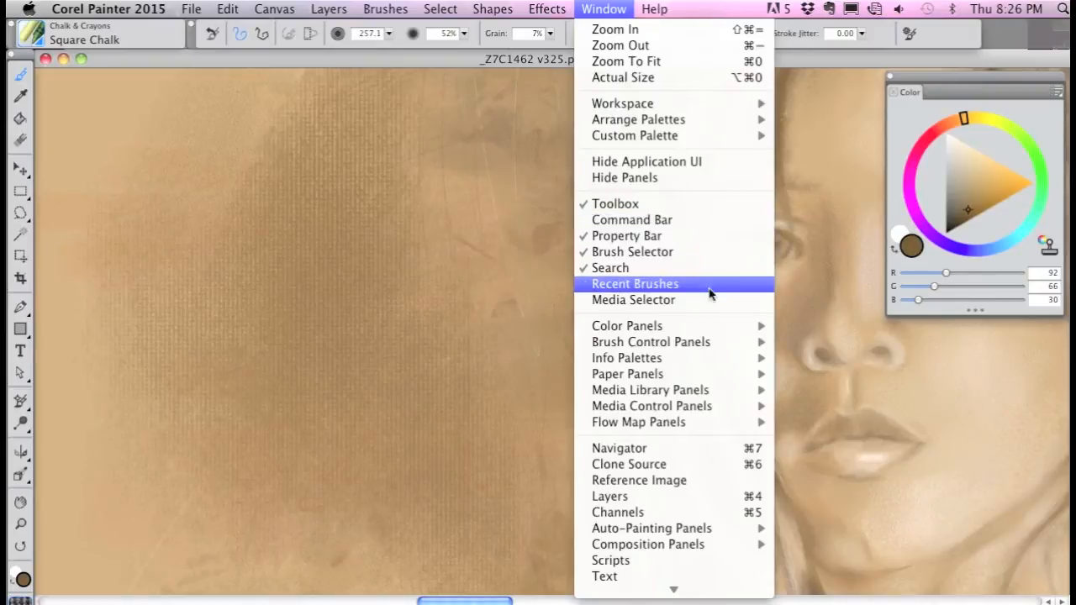
mouse_move(627, 374)
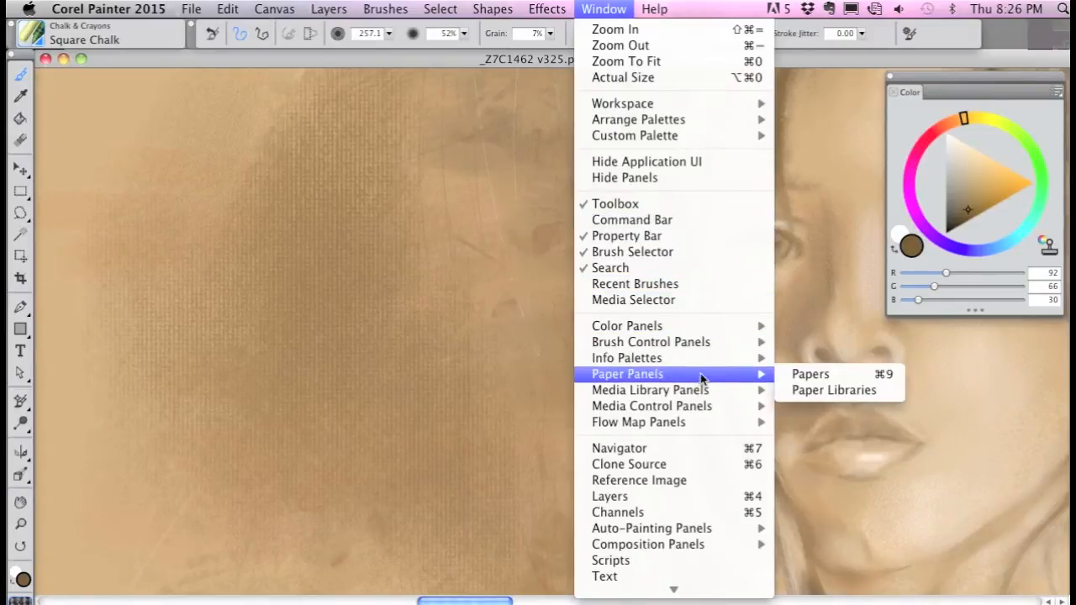
mouse_move(810, 374)
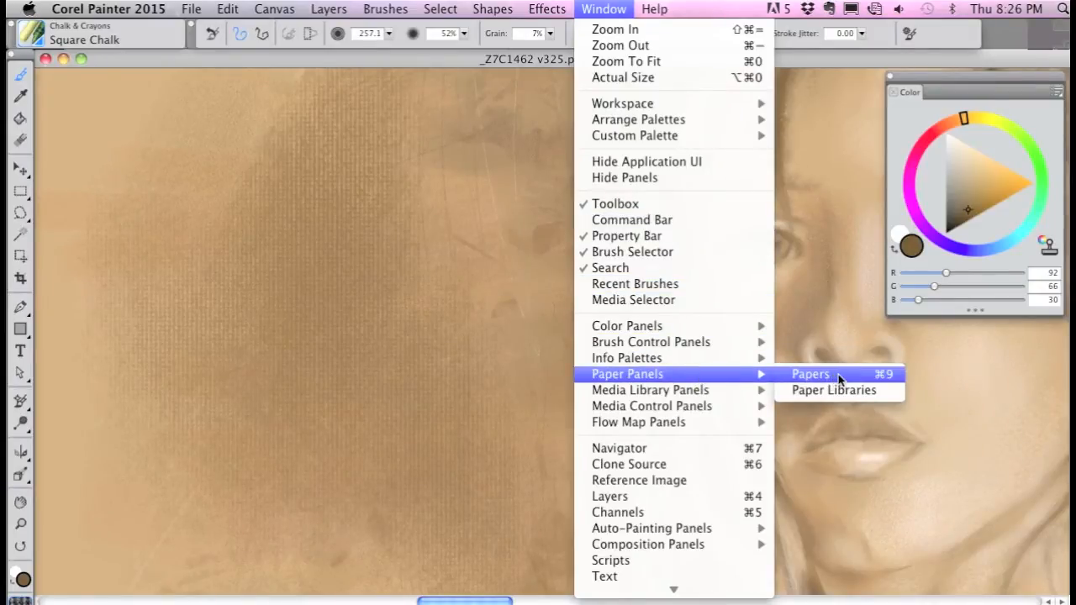
click(809, 374)
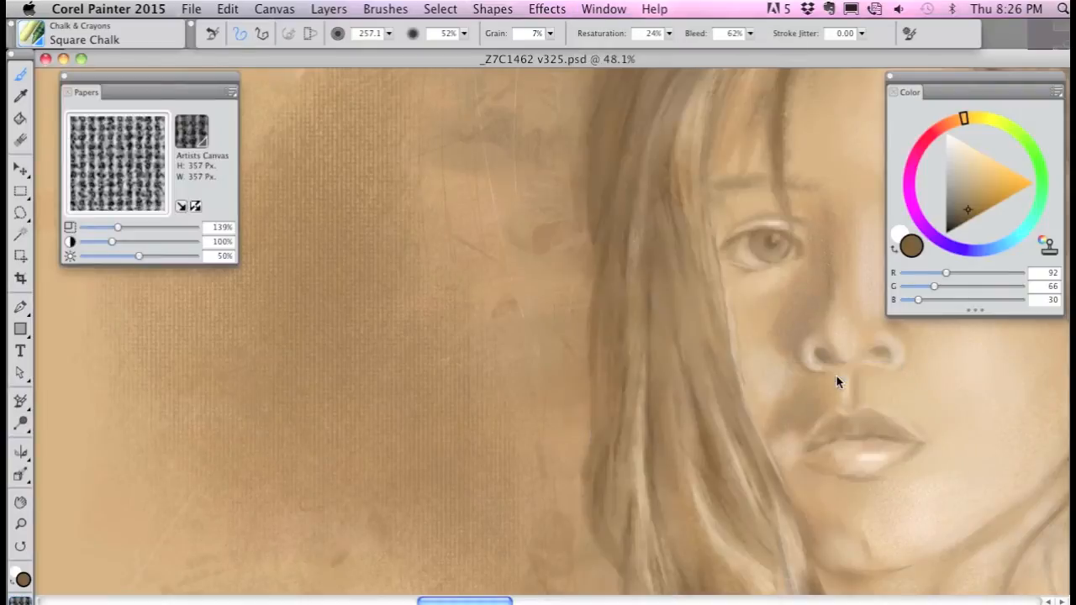
mouse_move(155, 79)
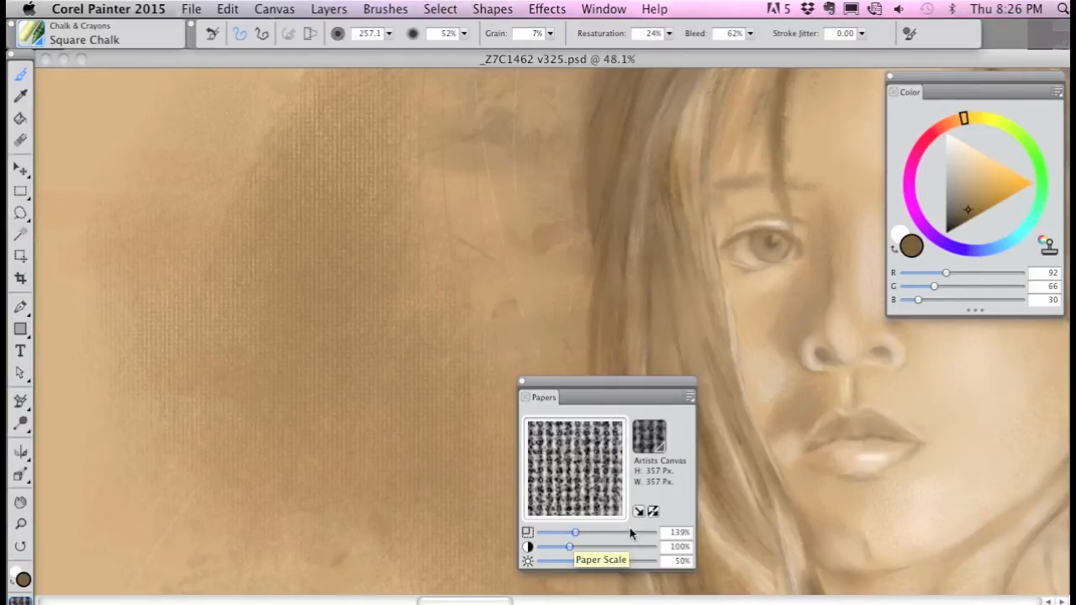
Raise the Artists Canvas paper scale from 196% to its 400% maximum for a coarse weave
drag(576, 532, 592, 532)
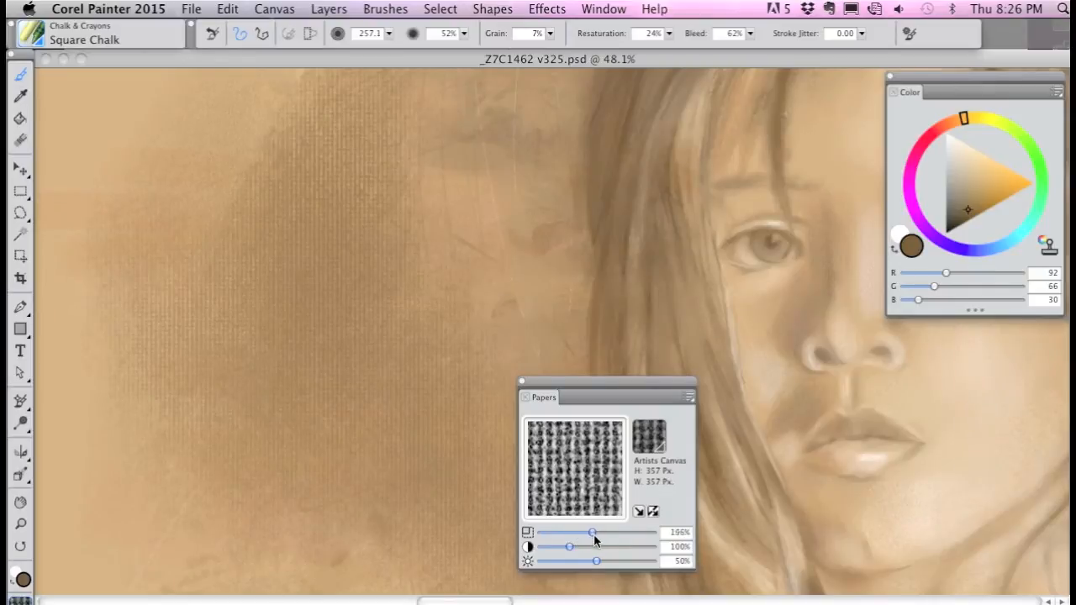
drag(592, 532, 639, 532)
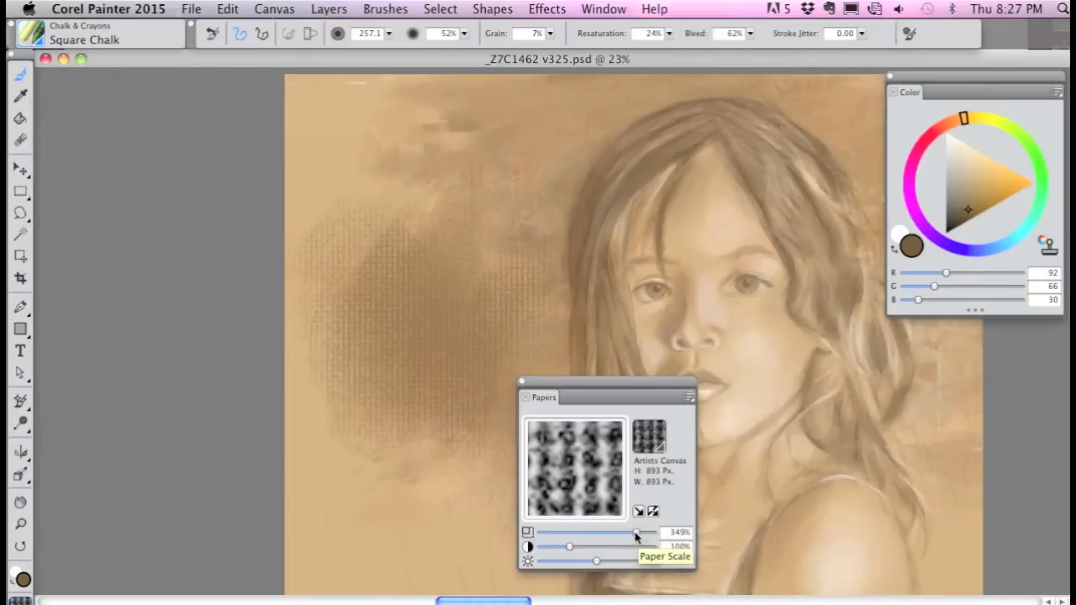
drag(637, 532, 652, 532)
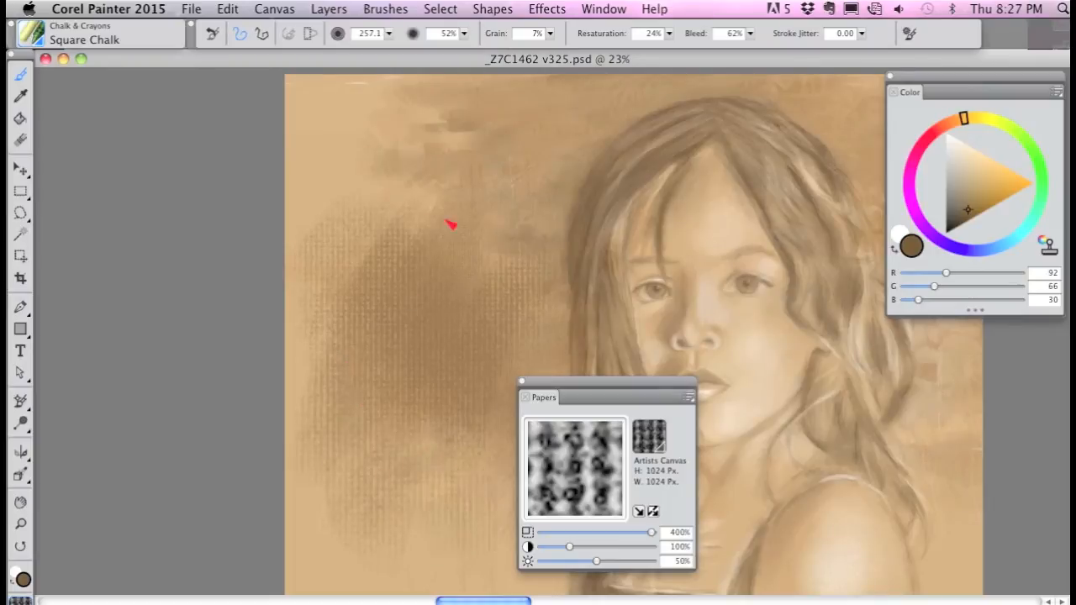
drag(450, 225, 538, 148)
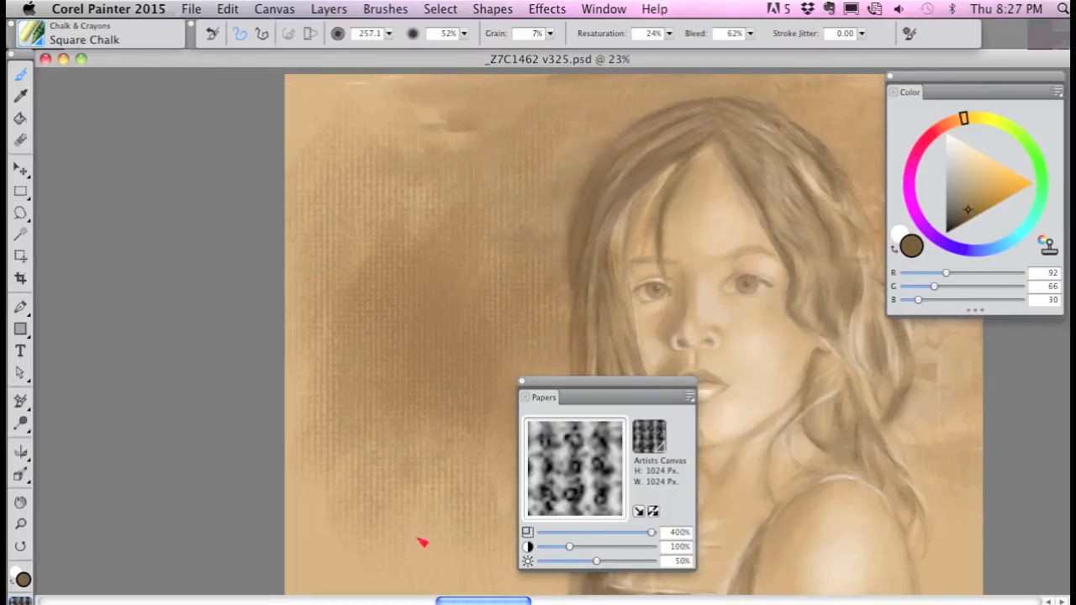
mouse_move(709, 454)
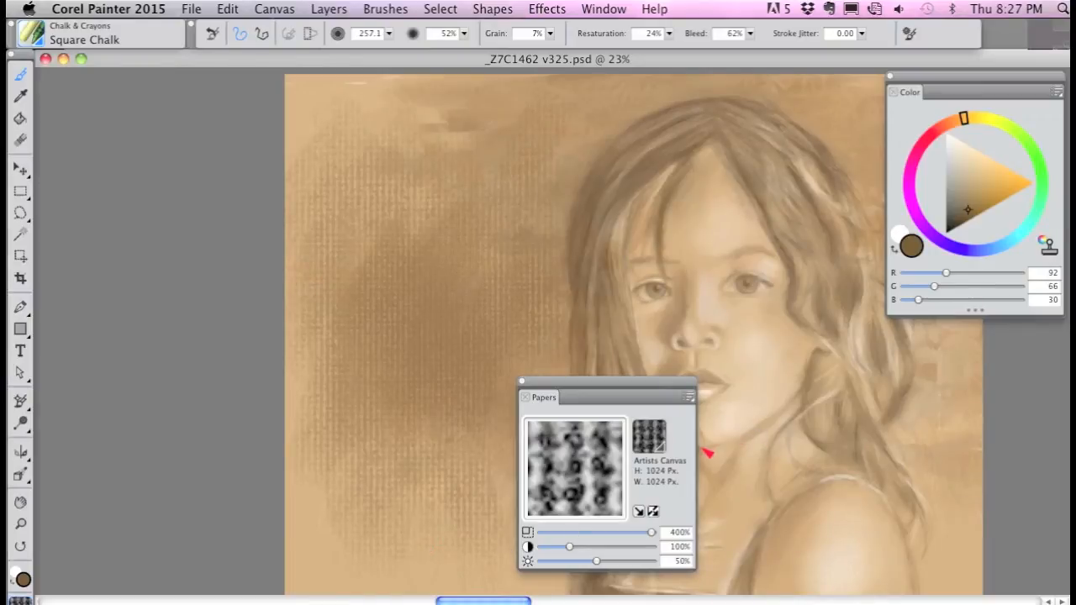
mouse_move(744, 464)
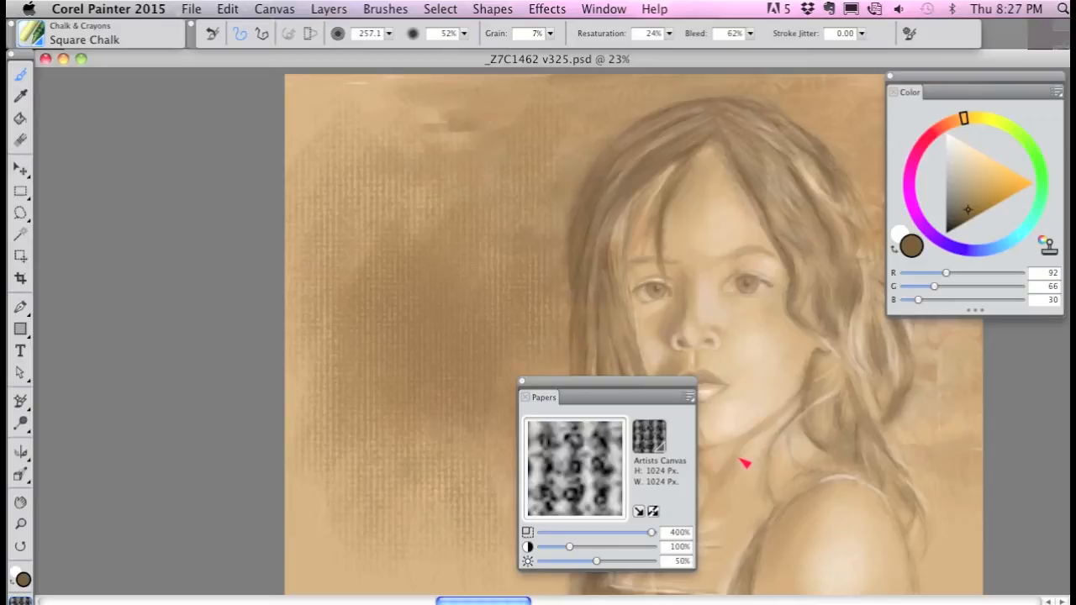
mouse_move(525, 530)
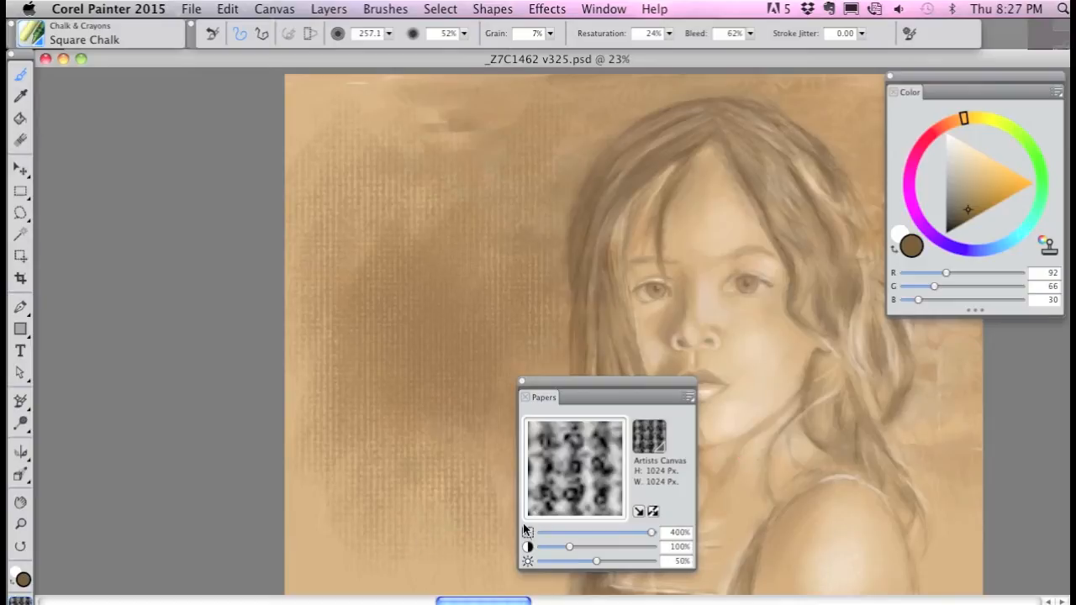
mouse_move(689, 553)
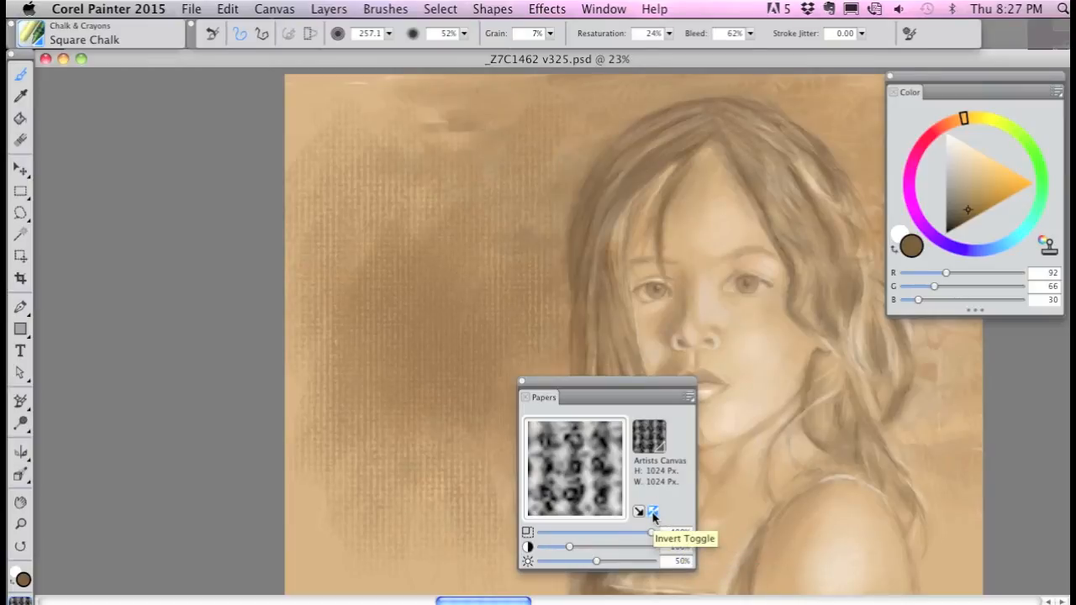
Alternate the paper grain between inverted and normal, then choose a dark brown colour
click(653, 513)
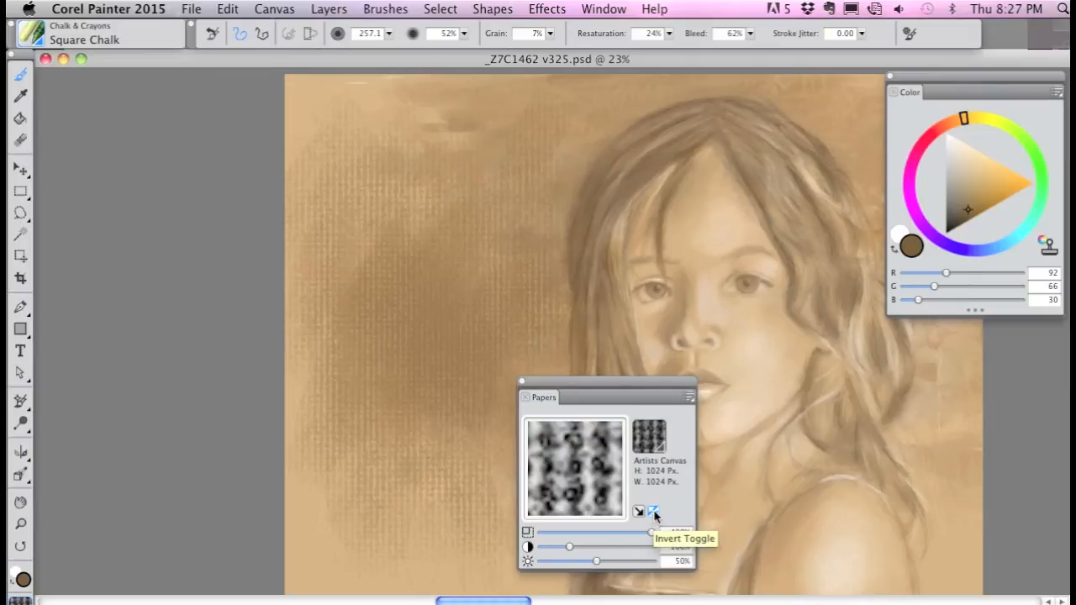
click(654, 512)
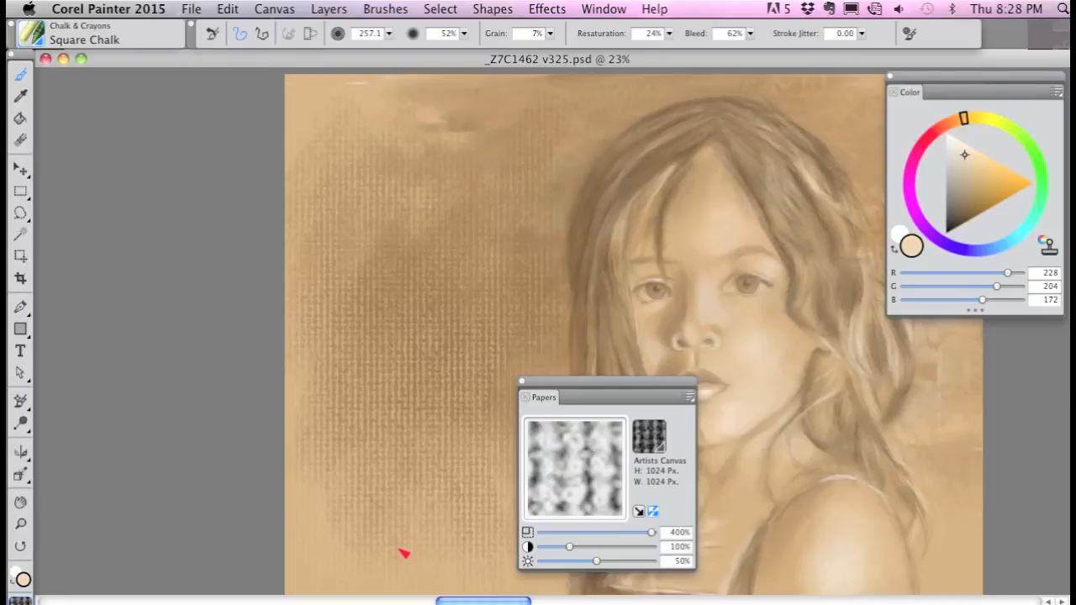
mouse_move(576, 485)
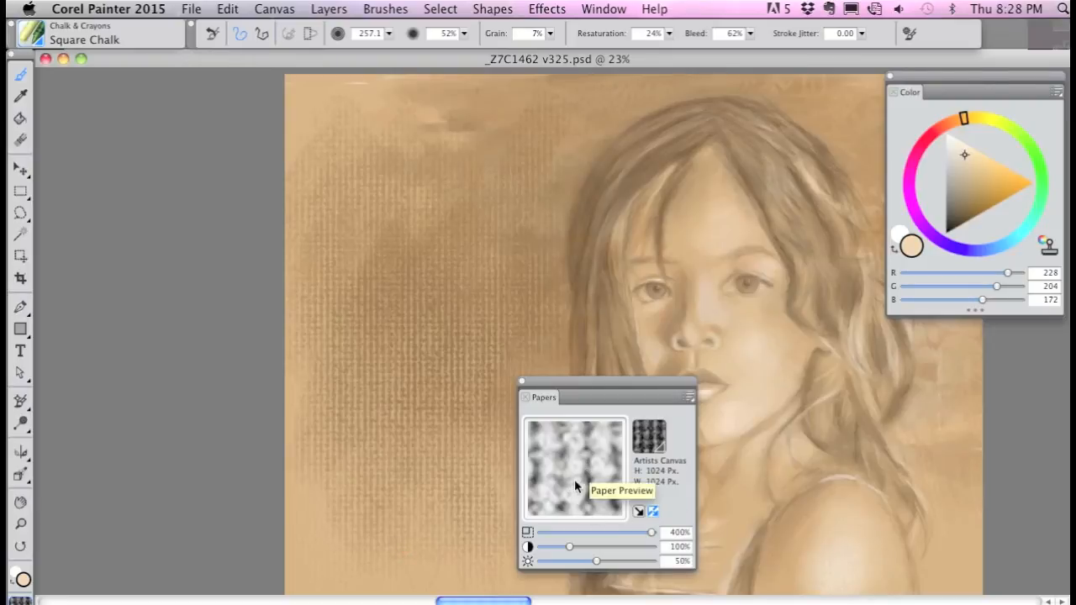
mouse_move(595, 515)
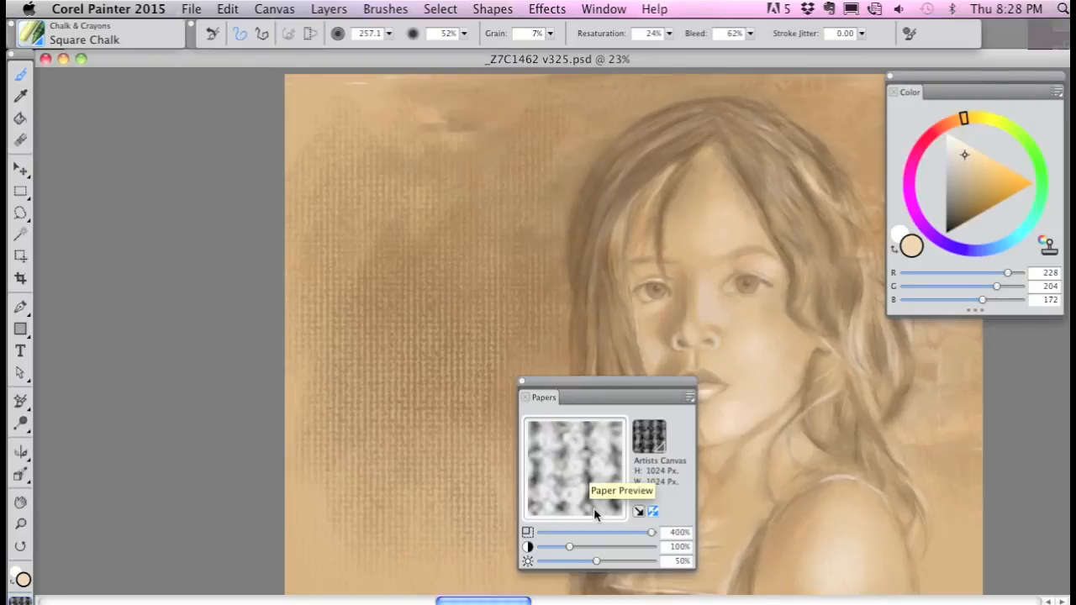
click(653, 512)
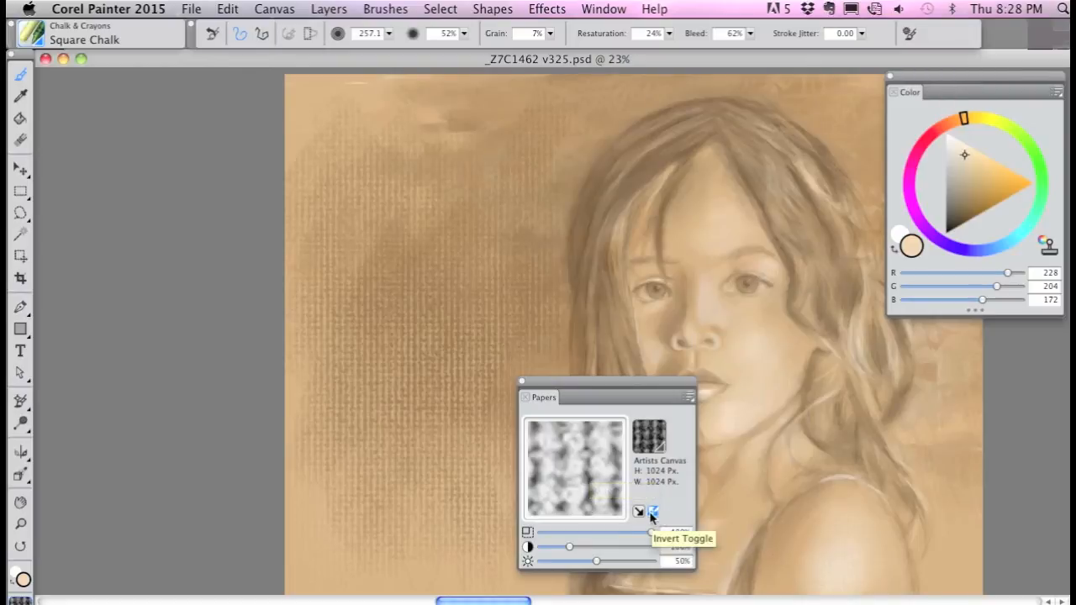
click(653, 512)
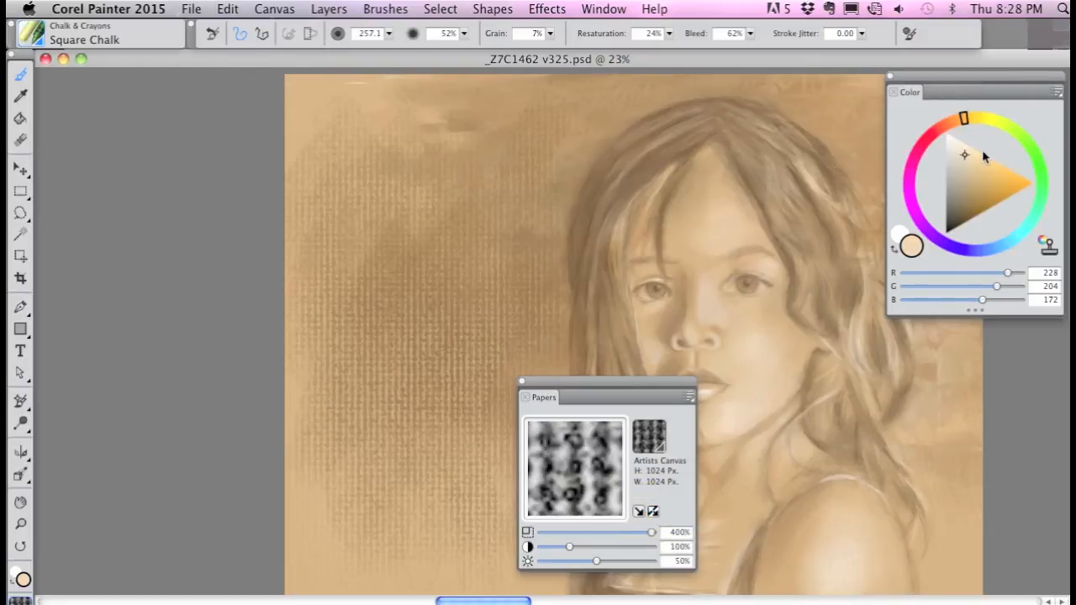
click(964, 185)
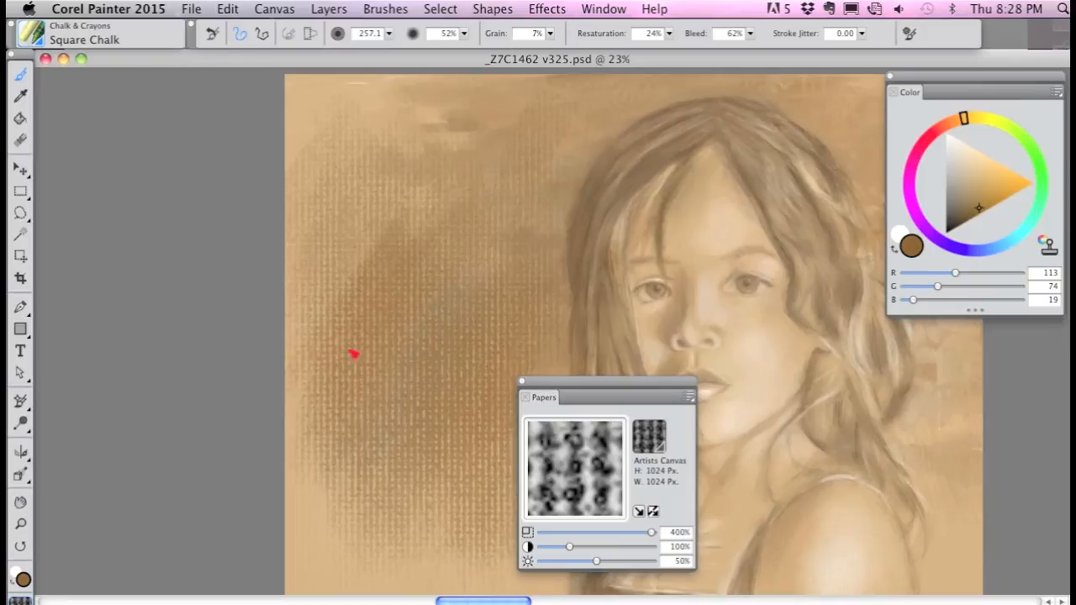
mouse_move(542, 458)
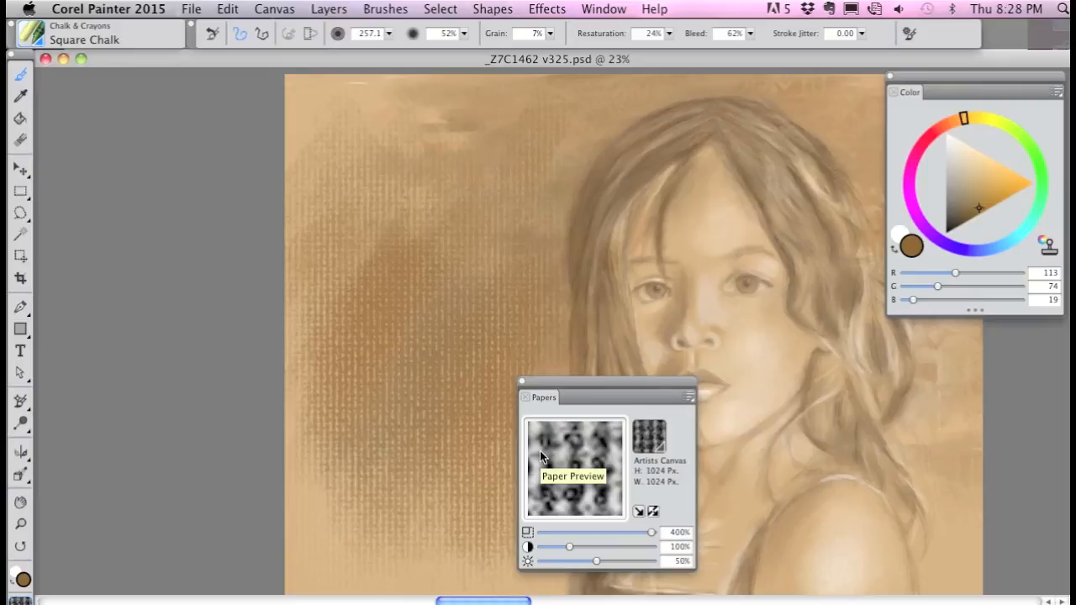
Invert the grain again and paint warm orange weave strokes into the left background
click(654, 511)
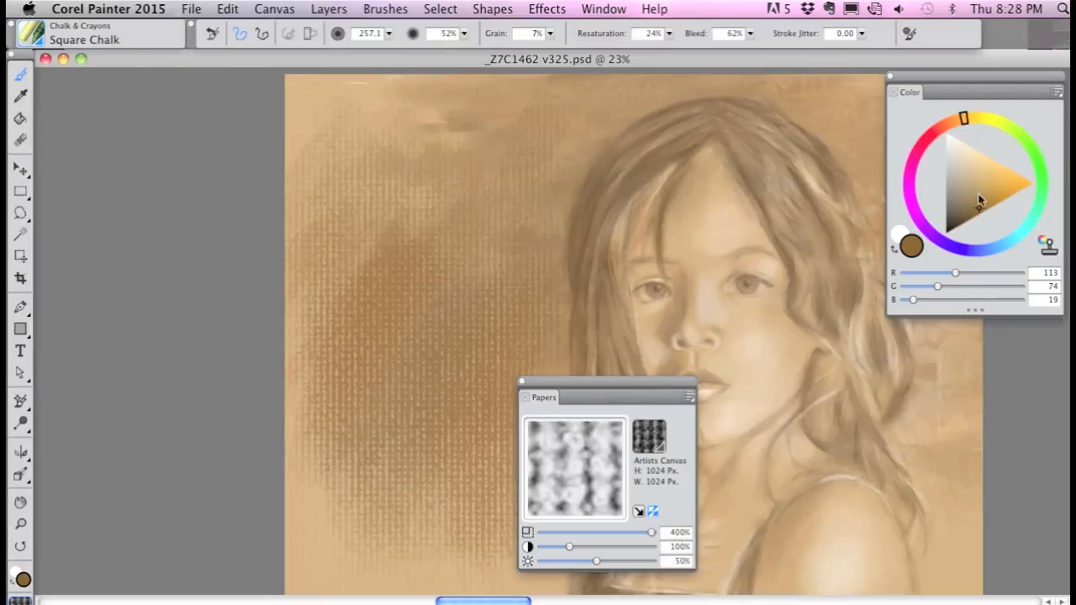
click(1000, 196)
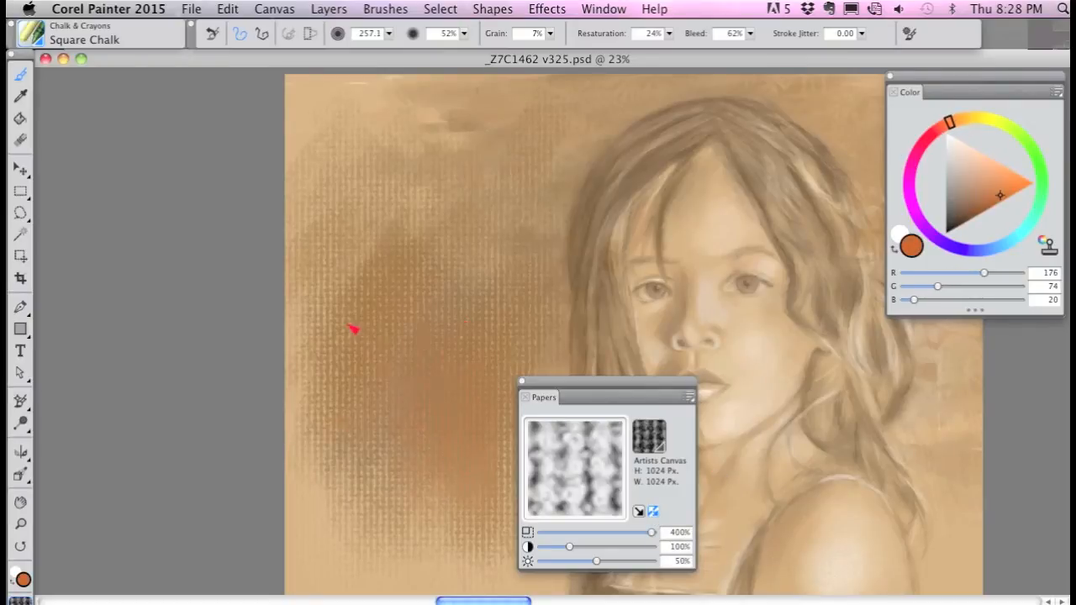
drag(353, 329, 477, 563)
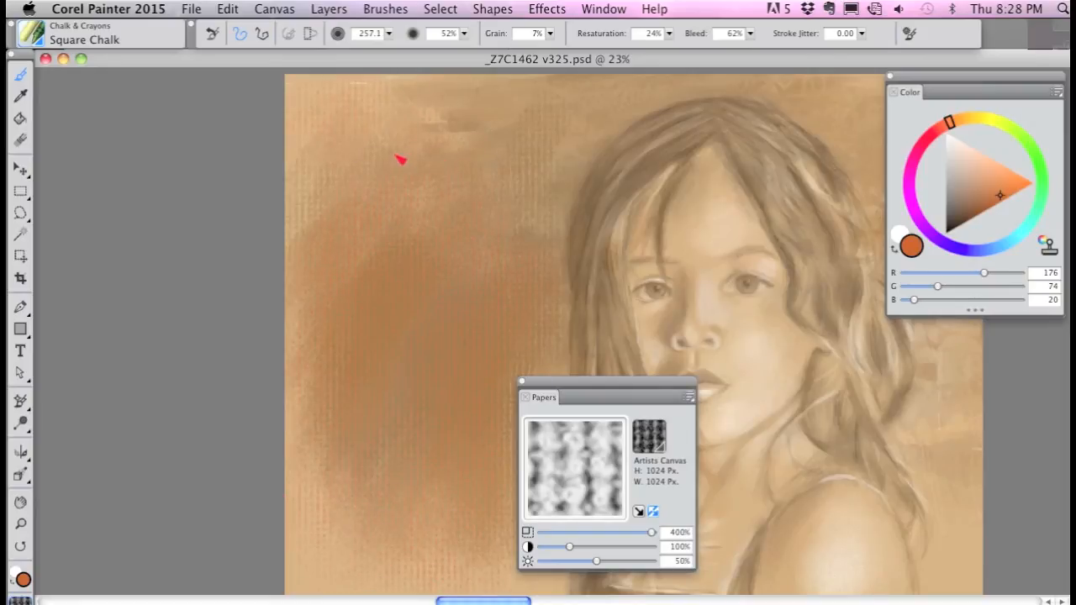
mouse_move(958, 410)
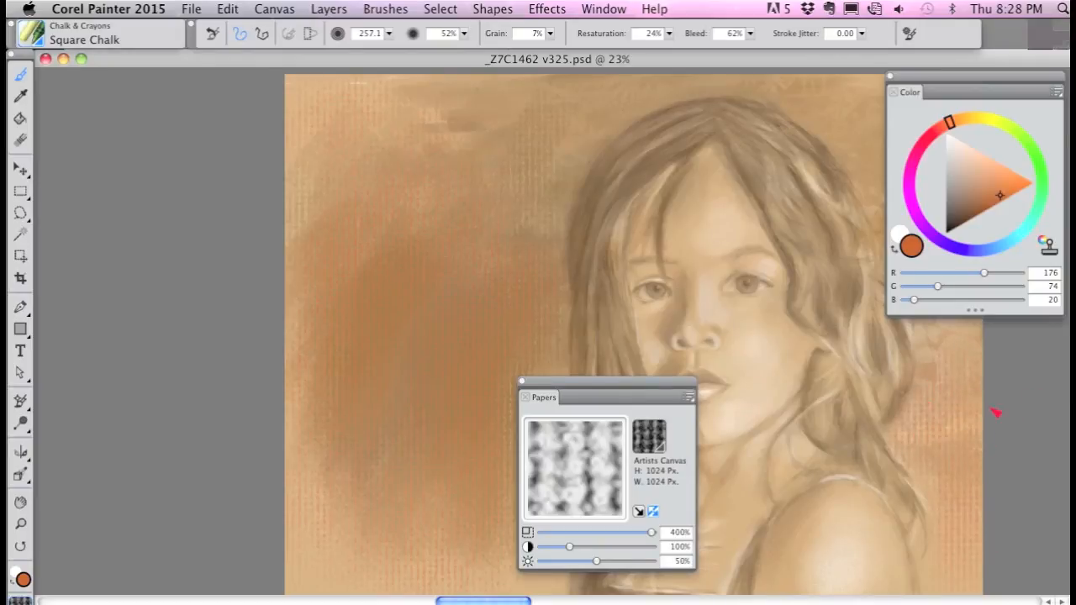
mouse_move(601, 531)
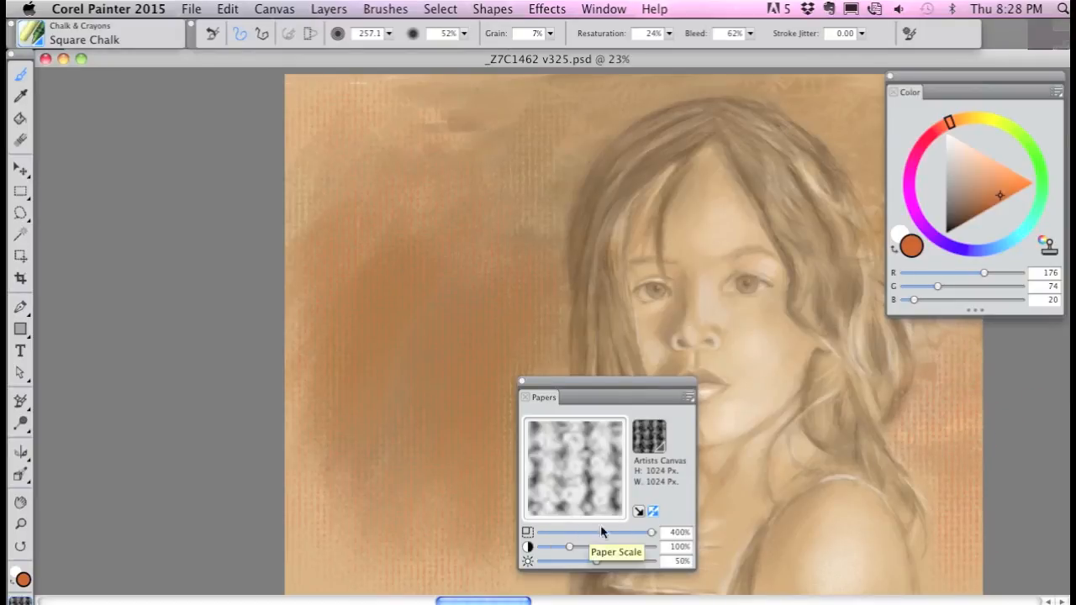
mouse_move(654, 512)
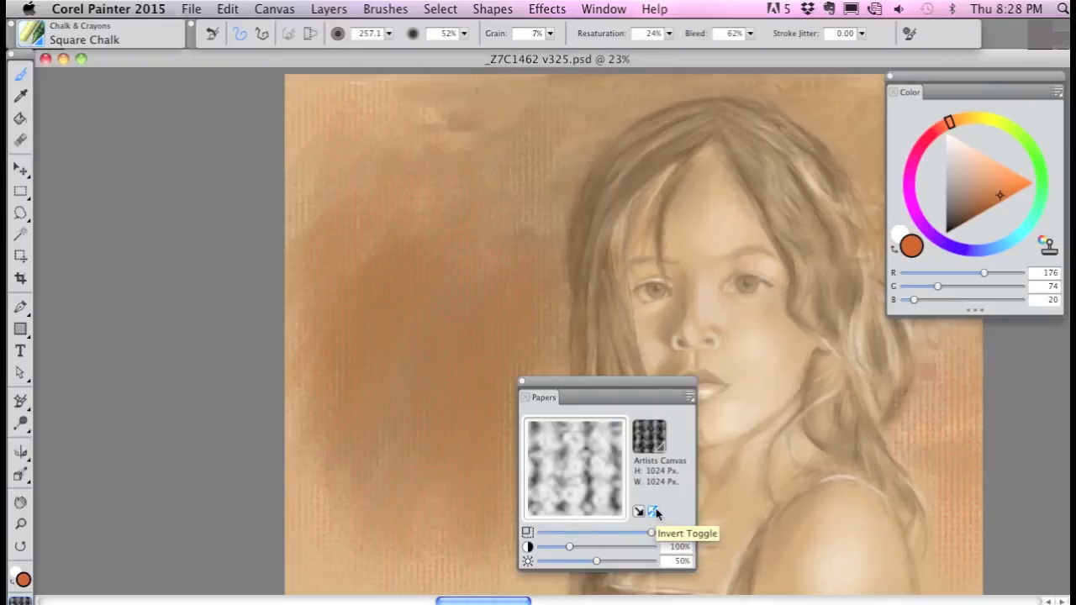